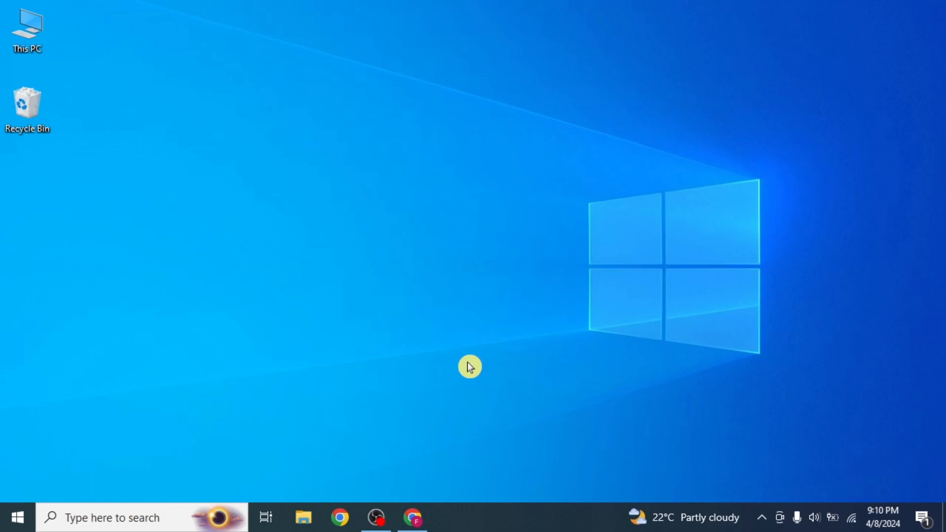
# - Bring up the browser window showing the WordPress admin dashboard
pyautogui.click(413, 517)
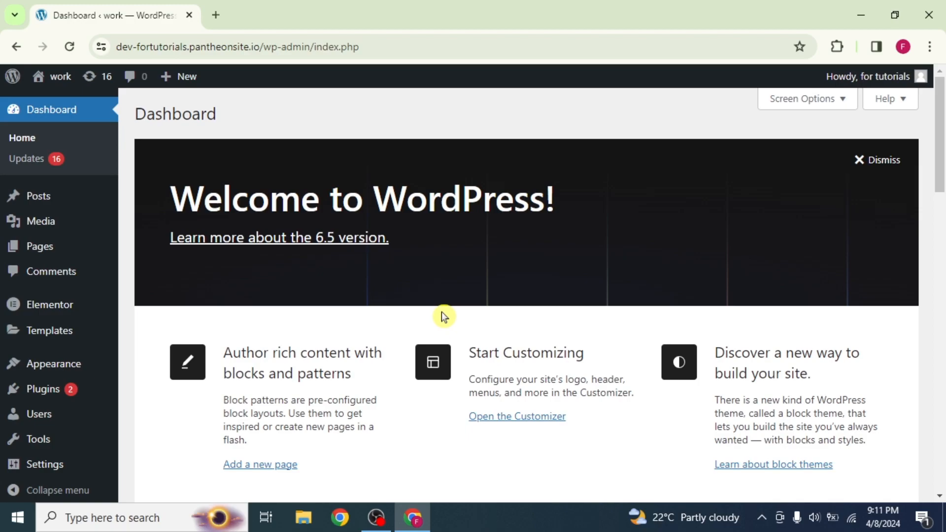
pyautogui.moveTo(40, 247)
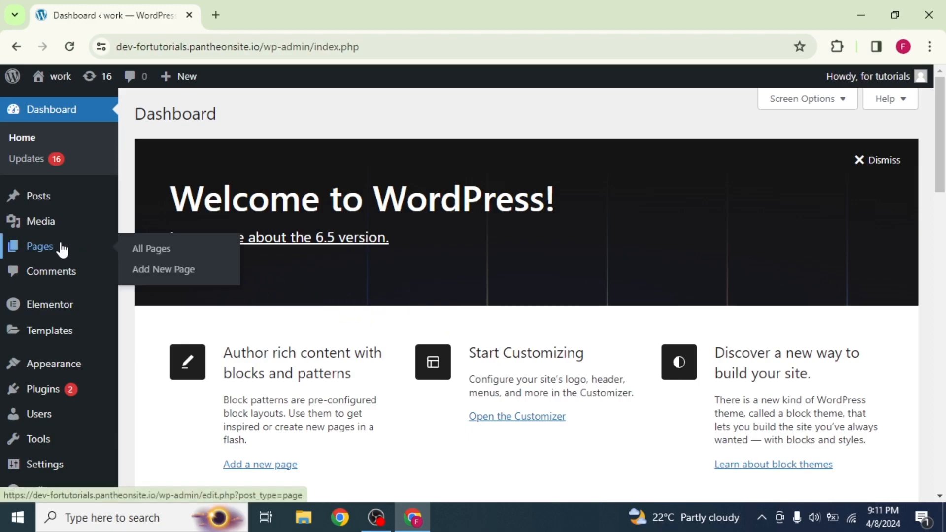
# - Load Elementor #10 from All Pages in the Elementor editor, then head back to the admin
pyautogui.click(149, 248)
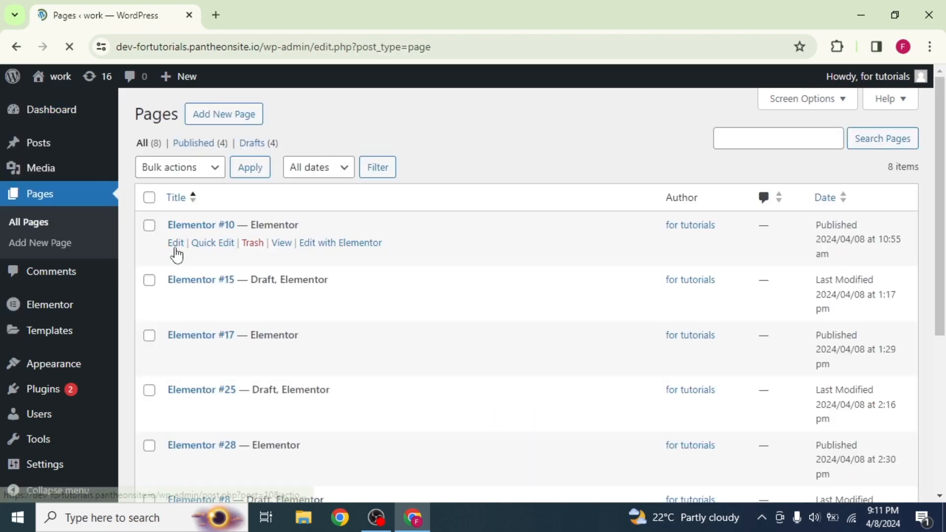
pyautogui.moveTo(336, 247)
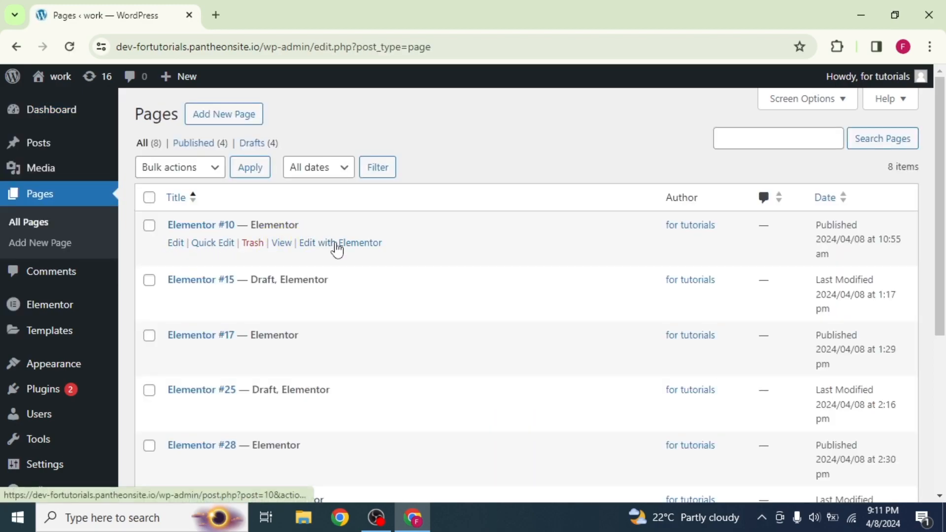
pyautogui.click(340, 243)
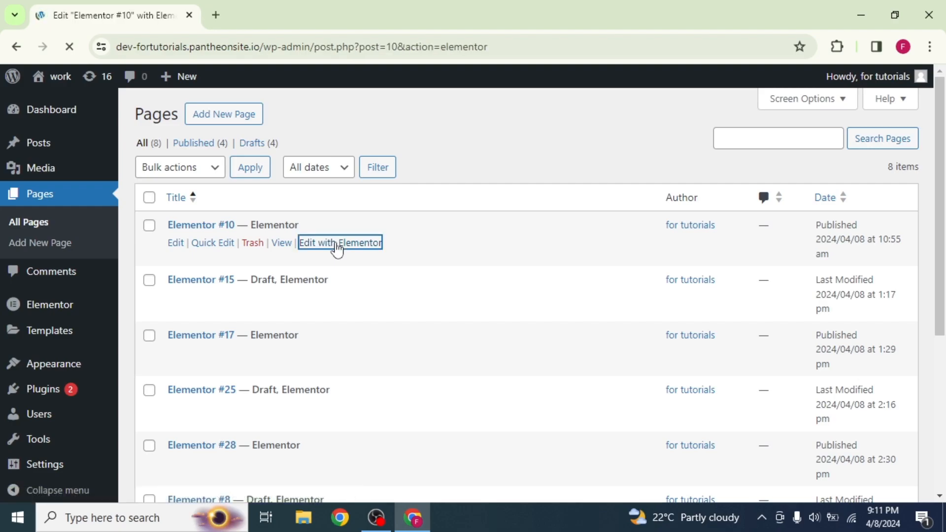
pyautogui.click(340, 243)
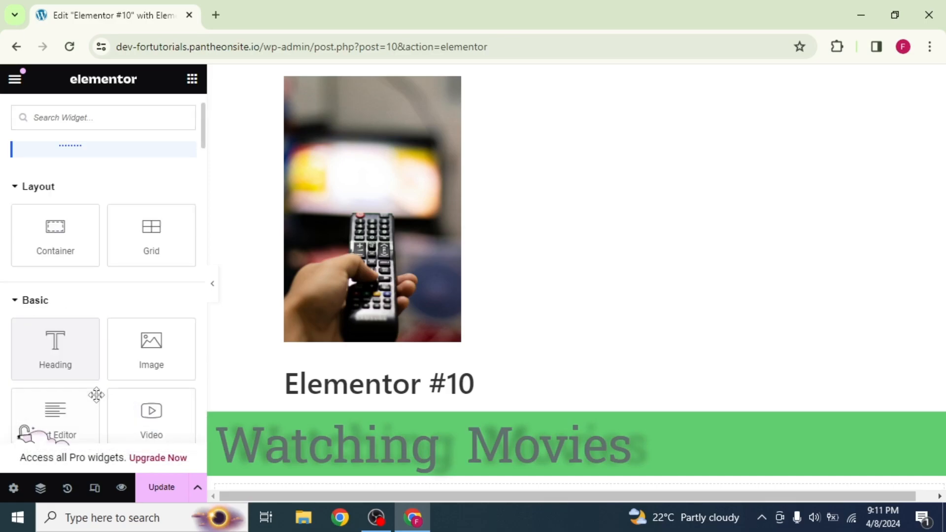
pyautogui.click(16, 47)
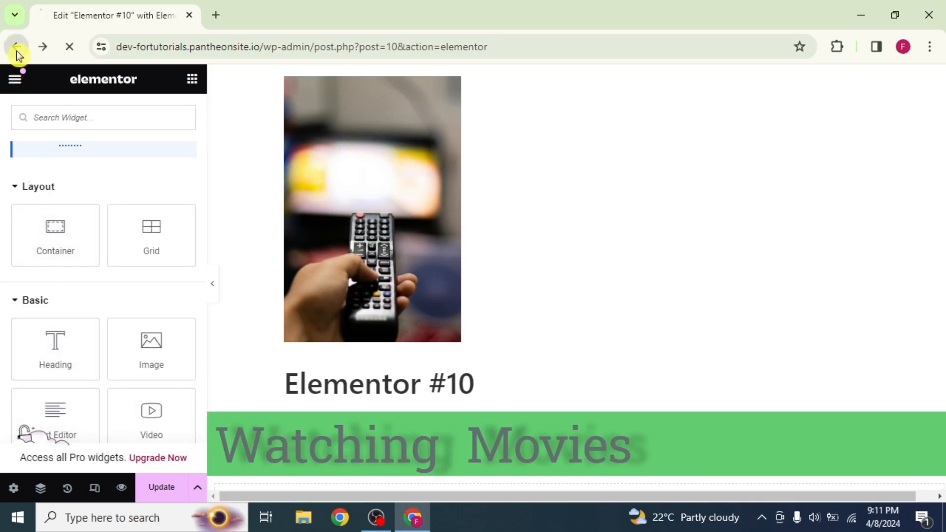
# - Reach the Features section of Elementor > Settings from the dashboard
pyautogui.click(17, 46)
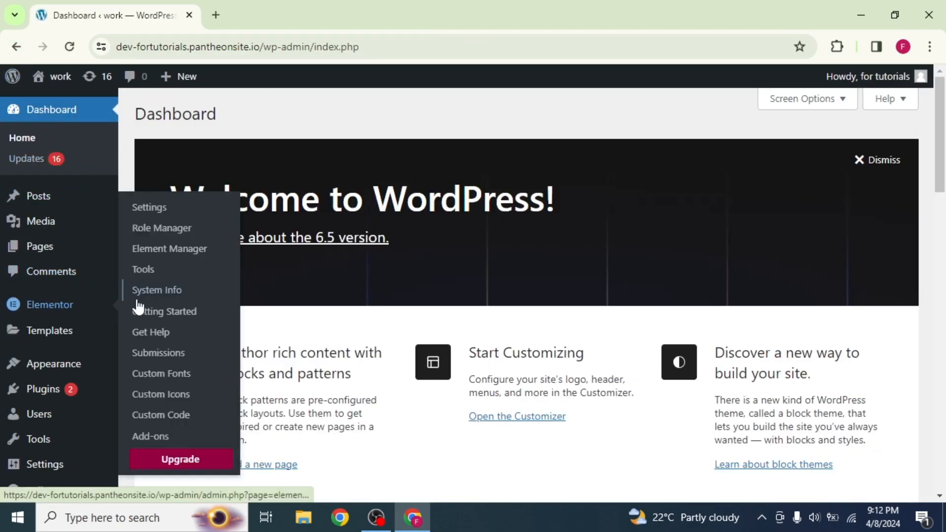
pyautogui.click(149, 206)
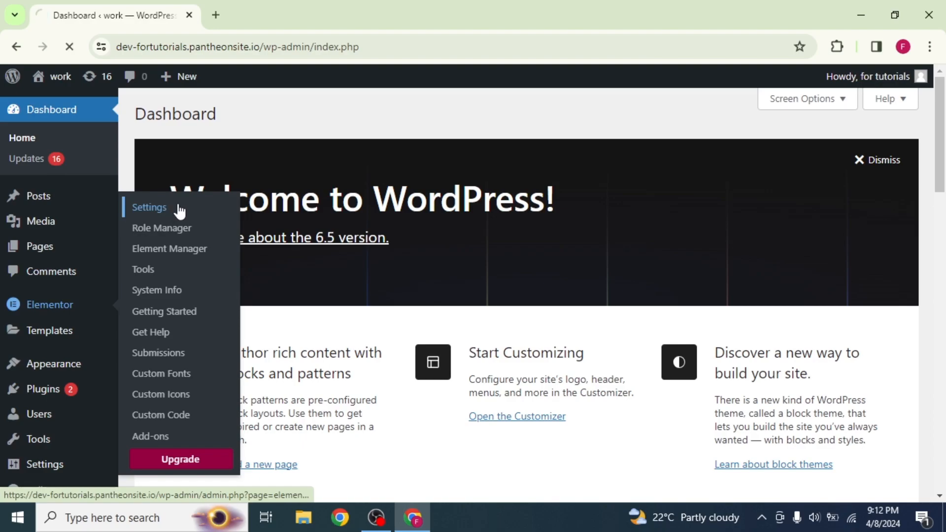
pyautogui.click(149, 208)
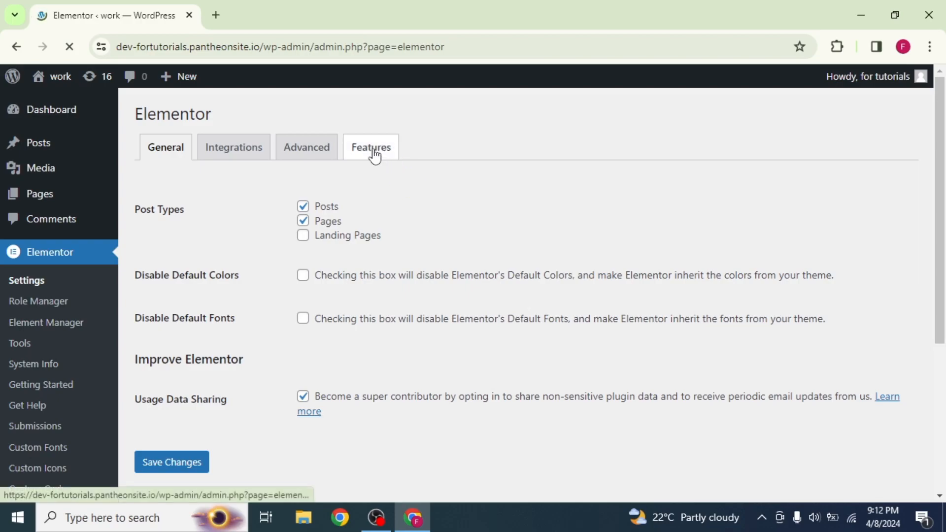
pyautogui.click(371, 147)
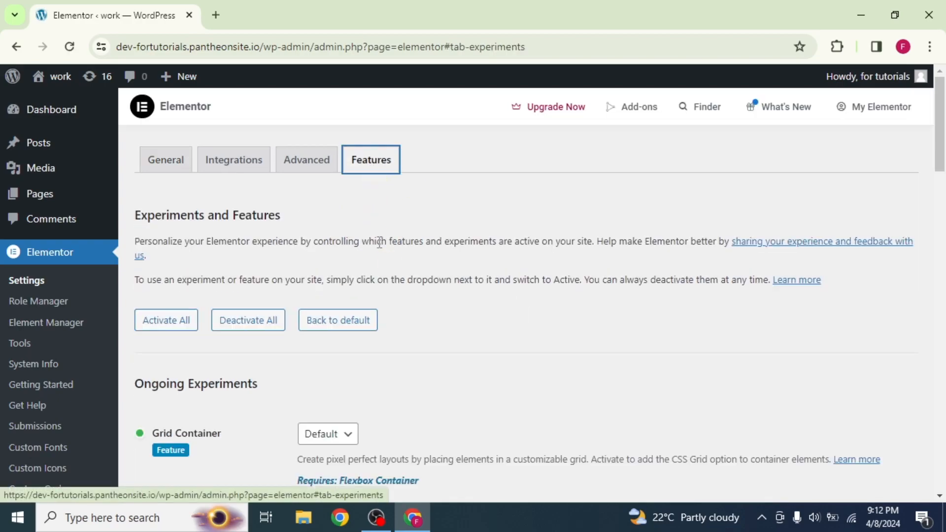
# - Change Flexbox Container from Default to Inactive and confirm Deactivate
pyautogui.scroll(-3)
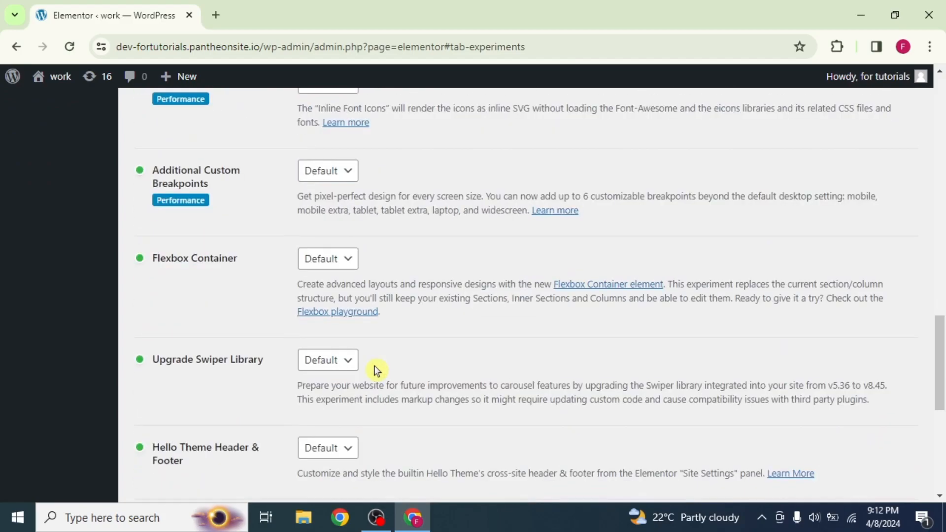
pyautogui.moveTo(171, 271)
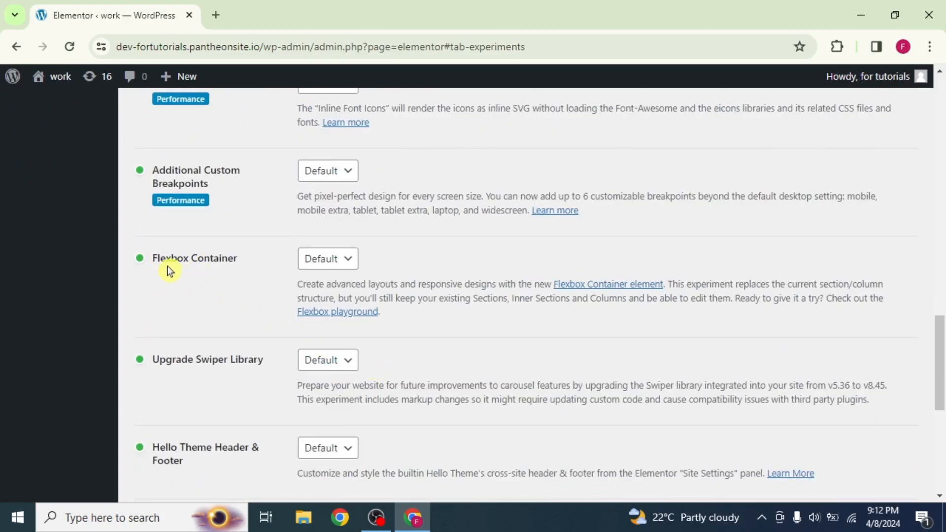
pyautogui.moveTo(324, 278)
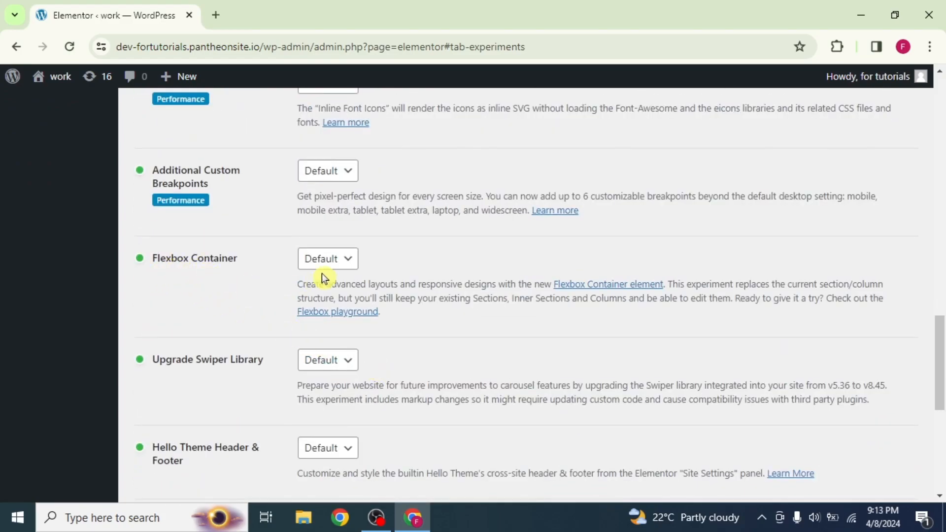
pyautogui.click(328, 258)
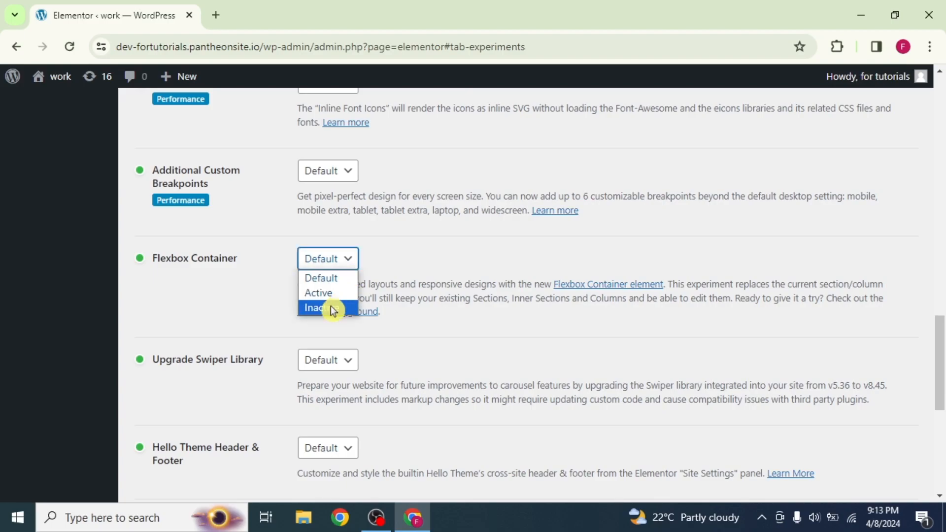
pyautogui.click(315, 307)
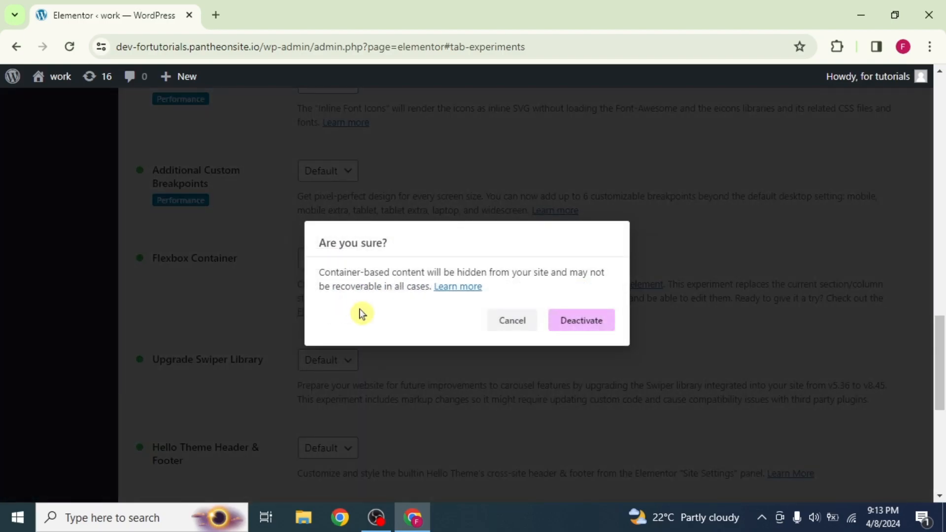
pyautogui.click(580, 320)
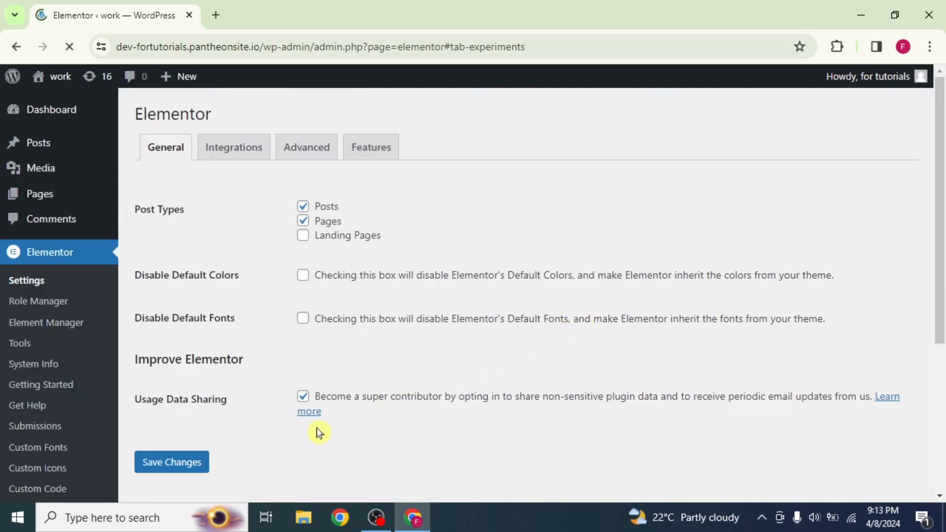
# - Save the settings and reload Elementor #10 in the editor with Inner Section available
pyautogui.click(171, 461)
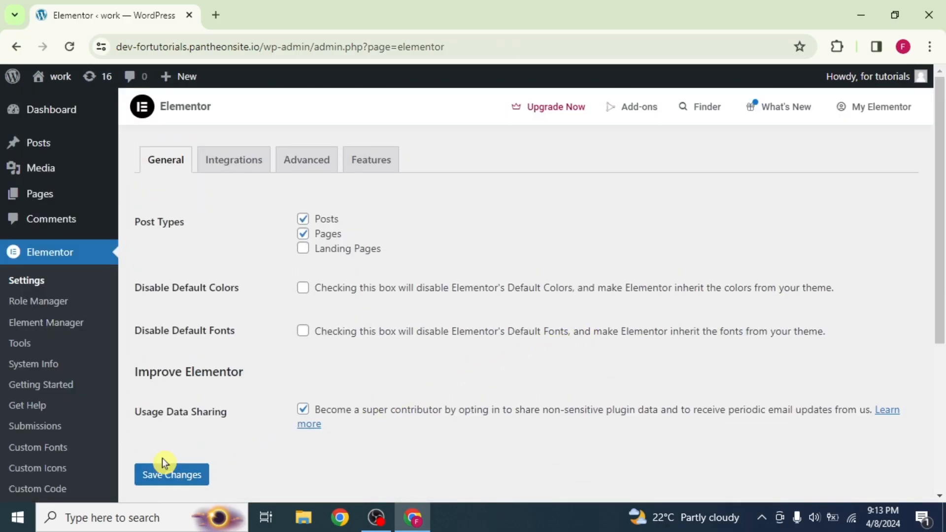
pyautogui.click(39, 194)
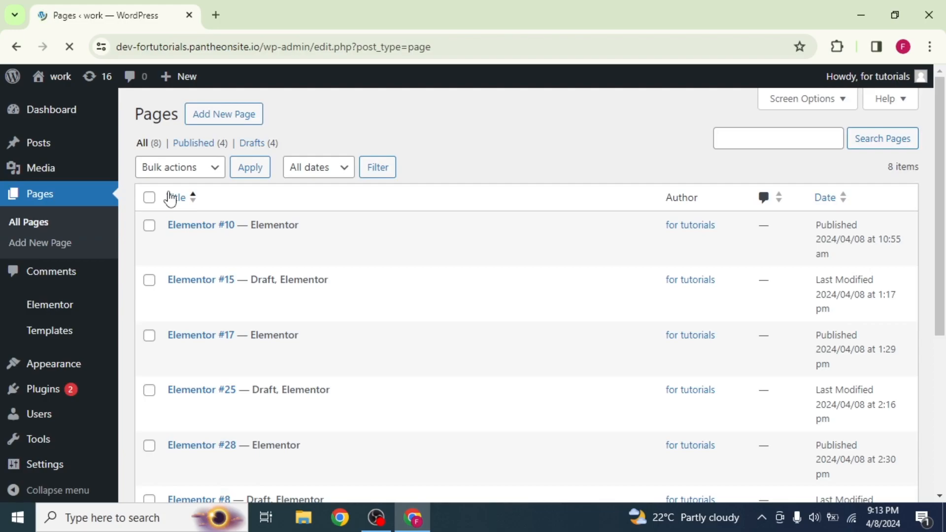
pyautogui.click(340, 242)
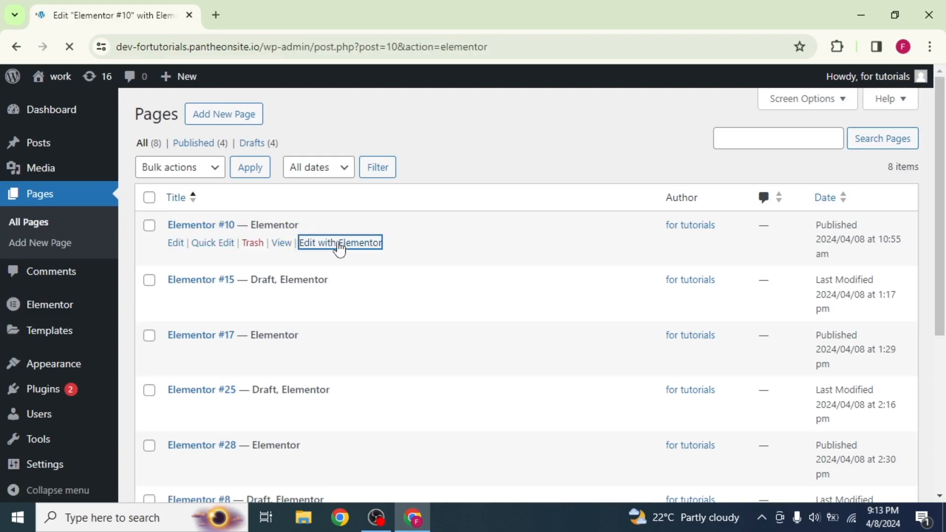
pyautogui.click(340, 242)
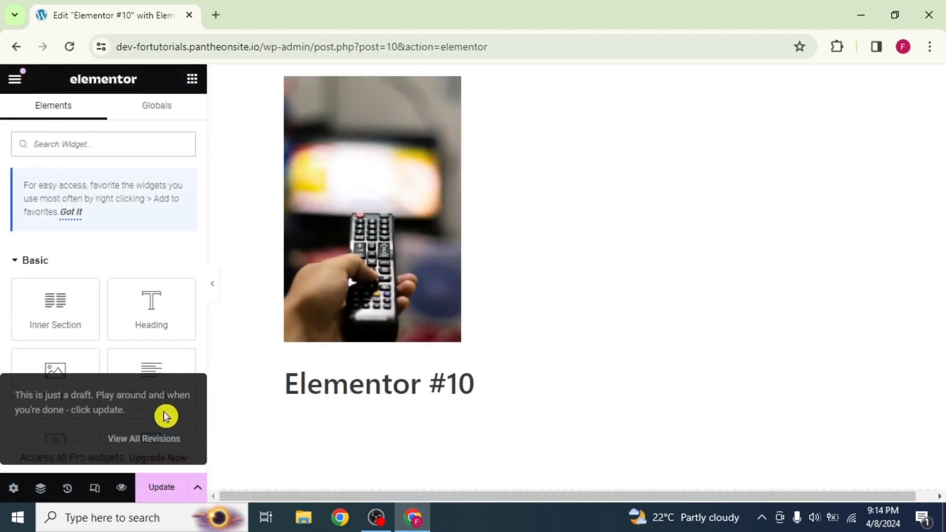